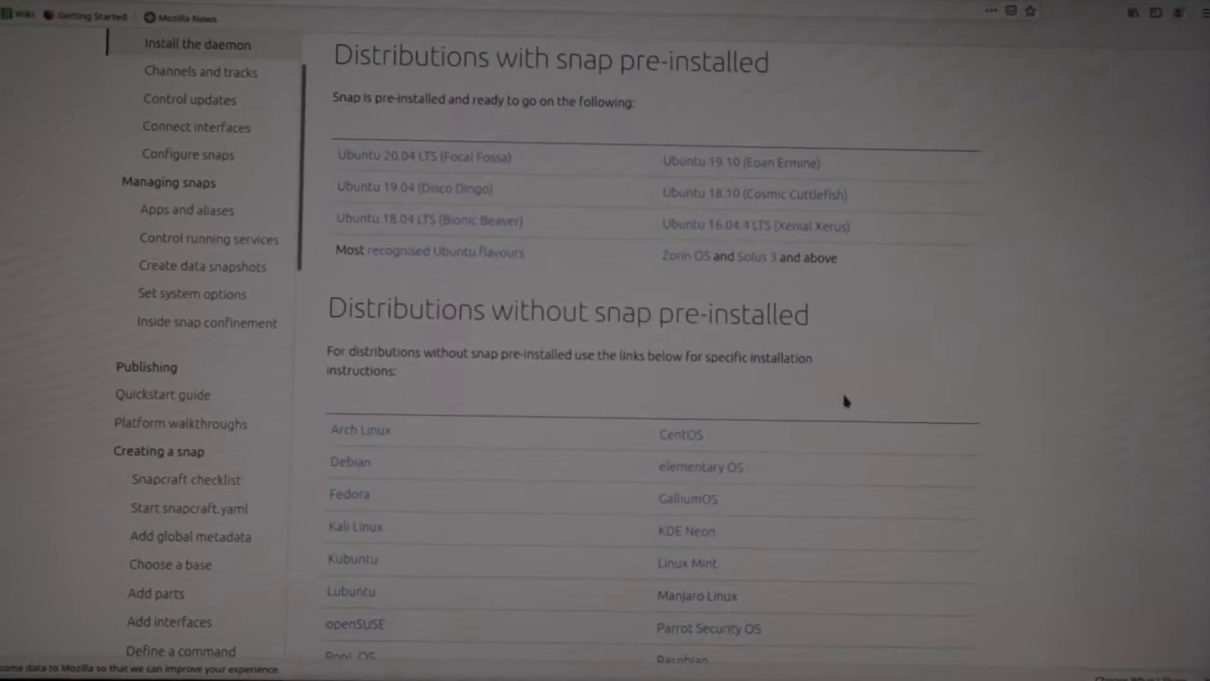
Step: Scroll the distributions list to reach the Manjaro Linux snap installation guide
scroll("up", 3)
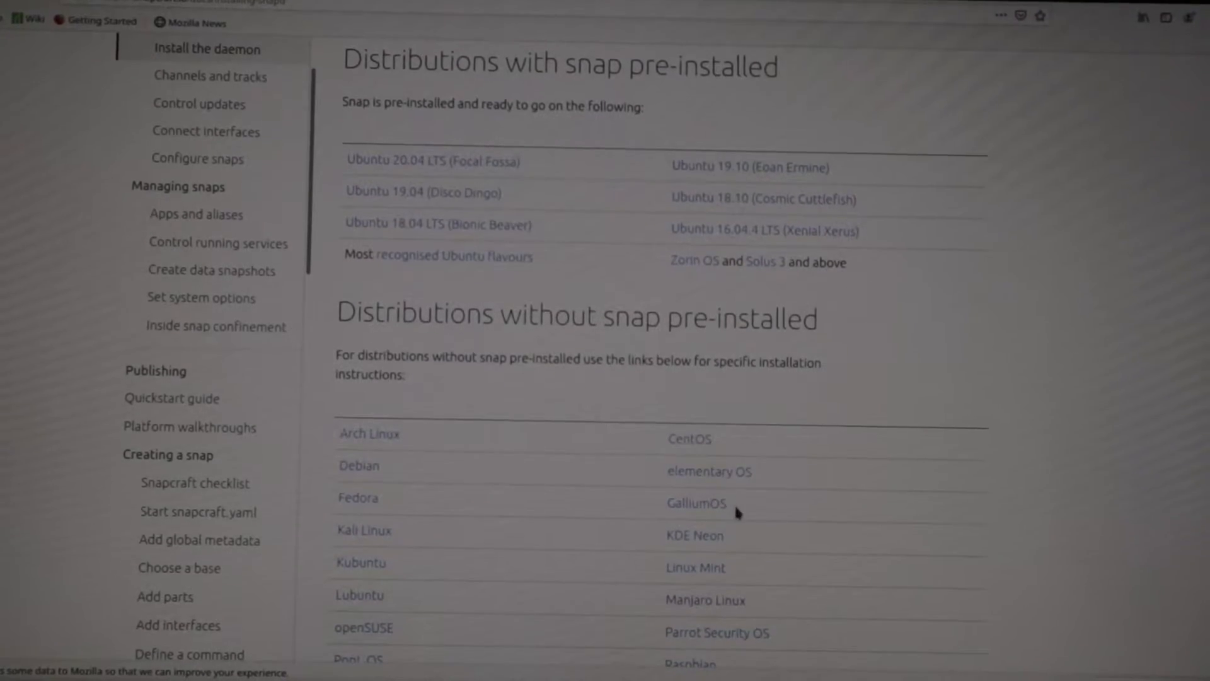
mouse_move(703, 601)
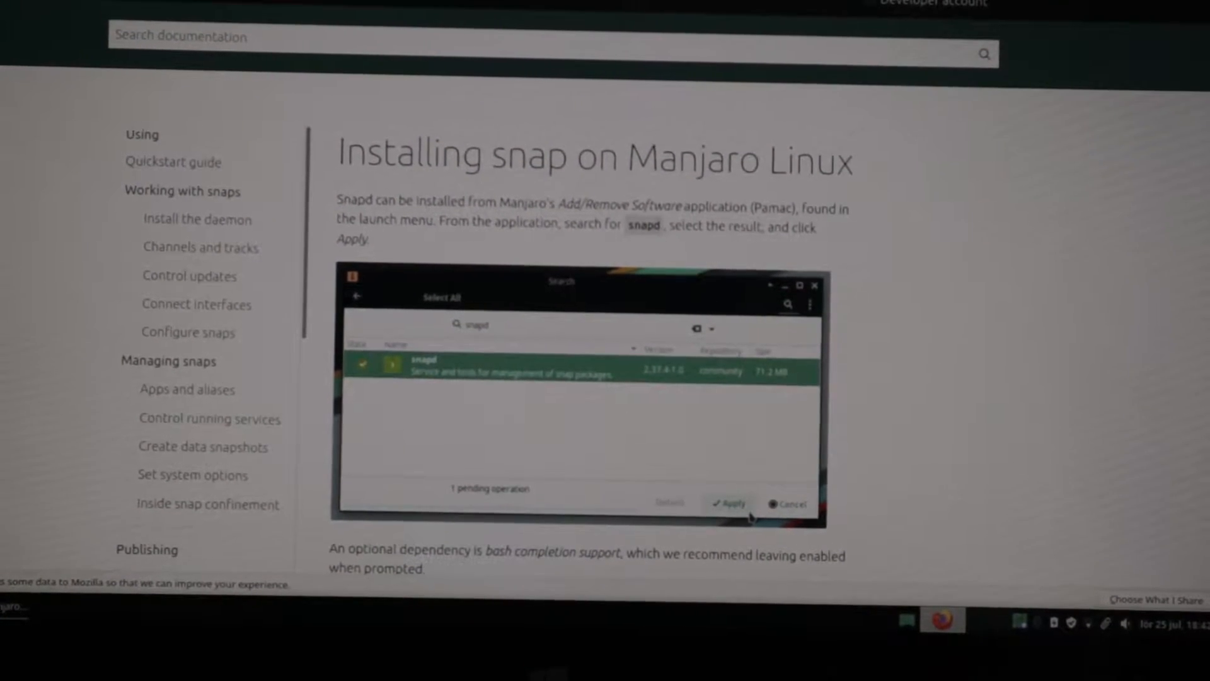
scroll("down", 3)
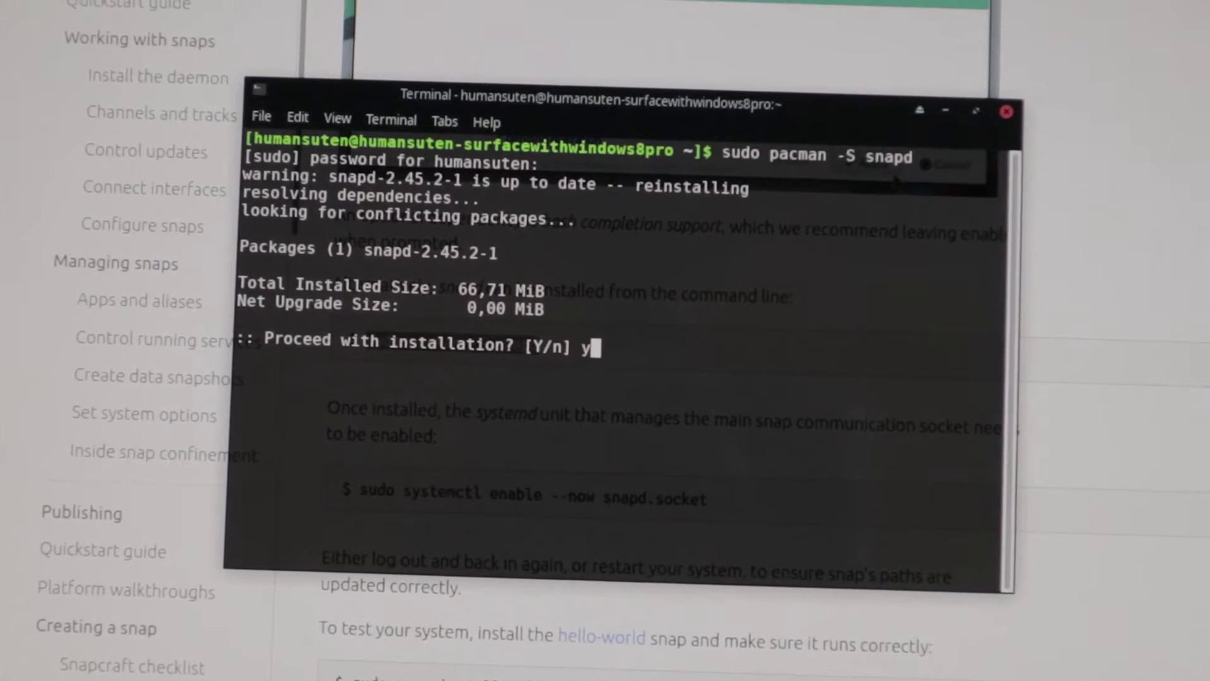
Step: Confirm the pacman snapd install, then enter sudo systemctl enable --now snapd.socket
key("Return")
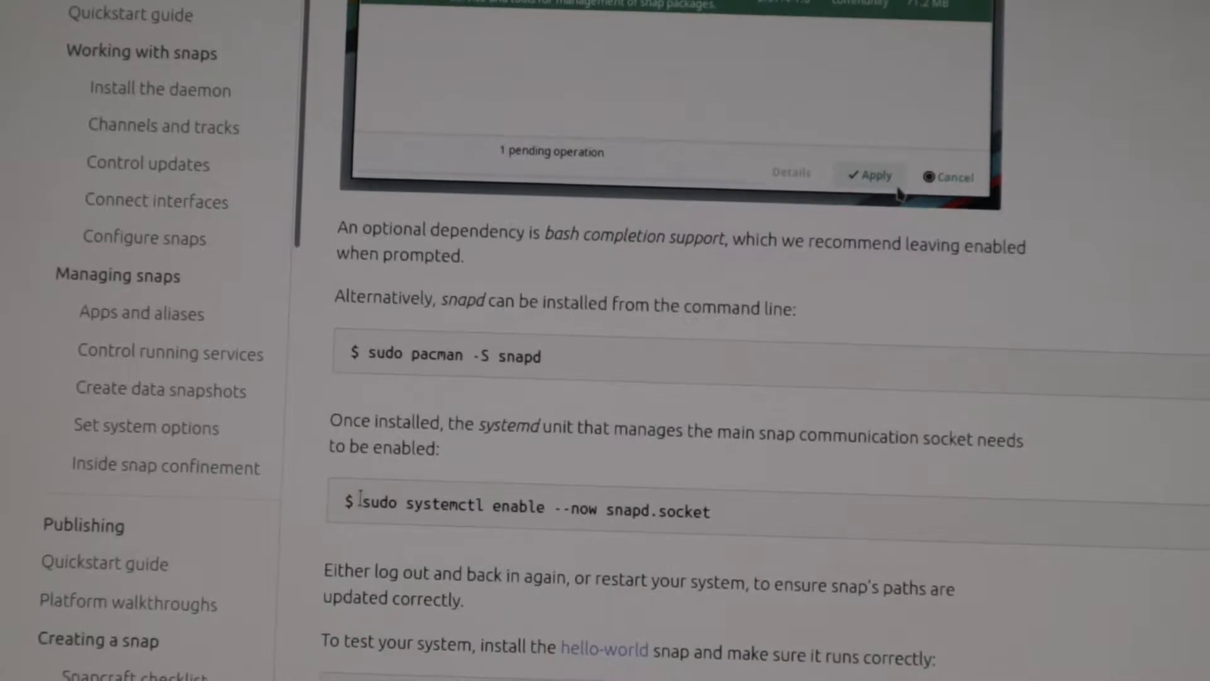
scroll("down", 3)
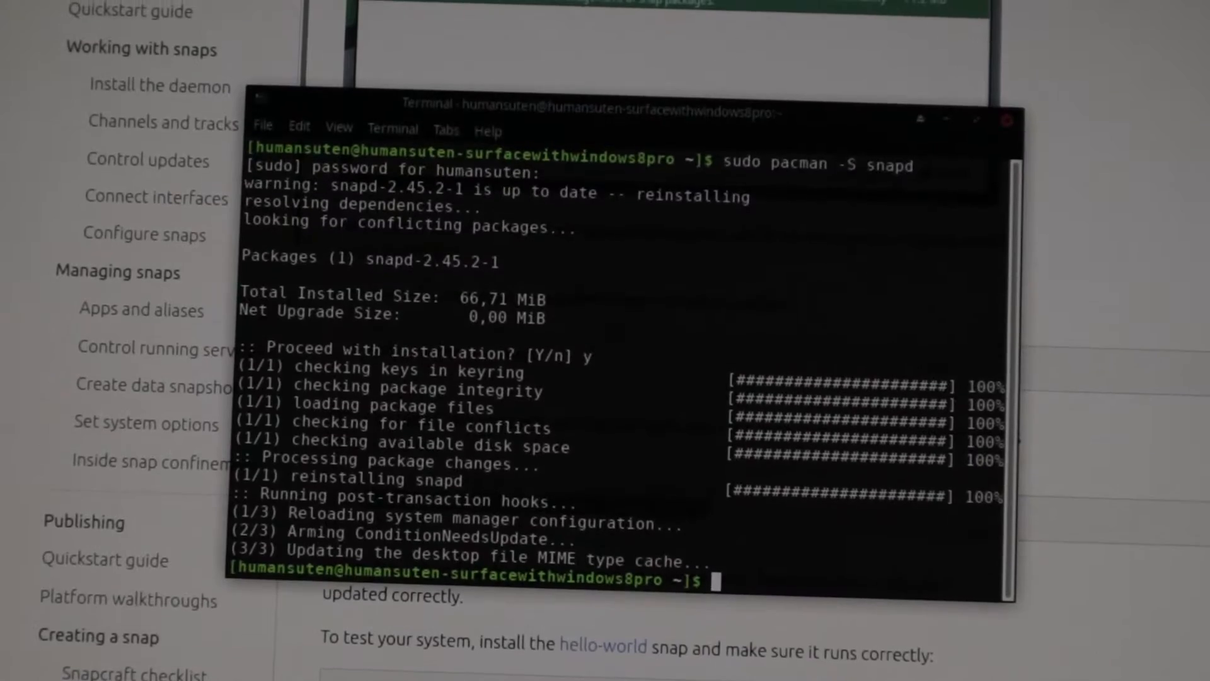
type("sudo systemctl enable --now snapd.socket")
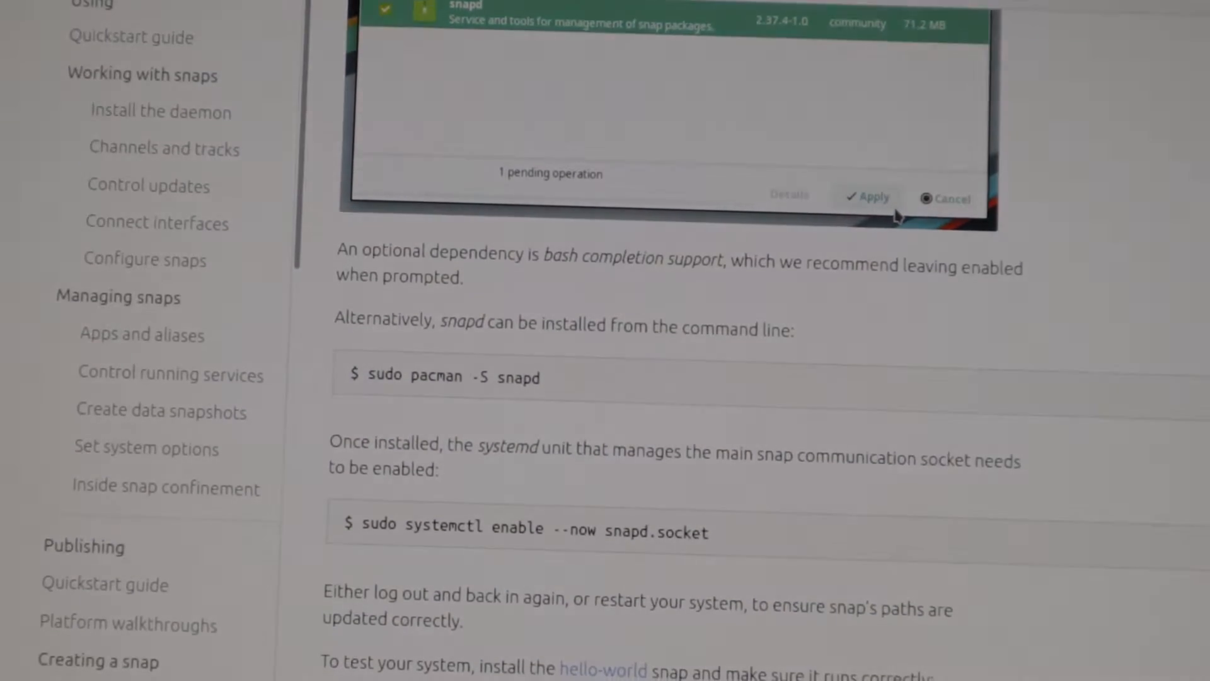
scroll("down", 3)
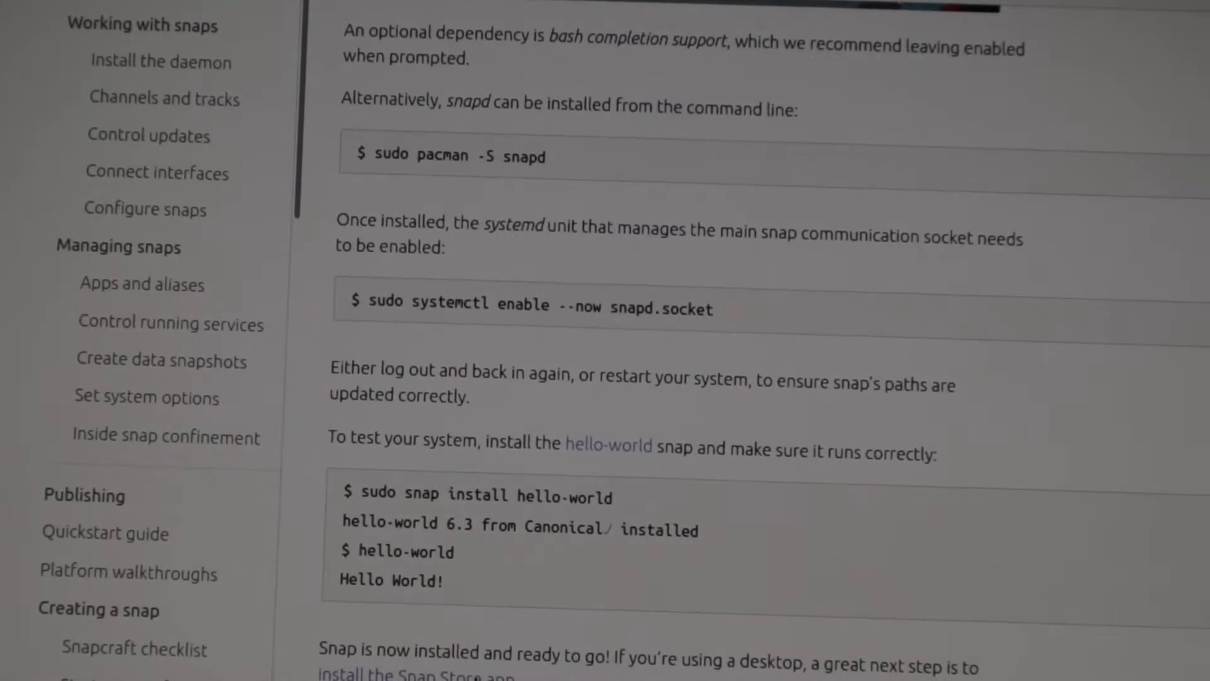
Step: Go to the Snap Store app install page and select the sudo snap install snap-store command
scroll("down", 3)
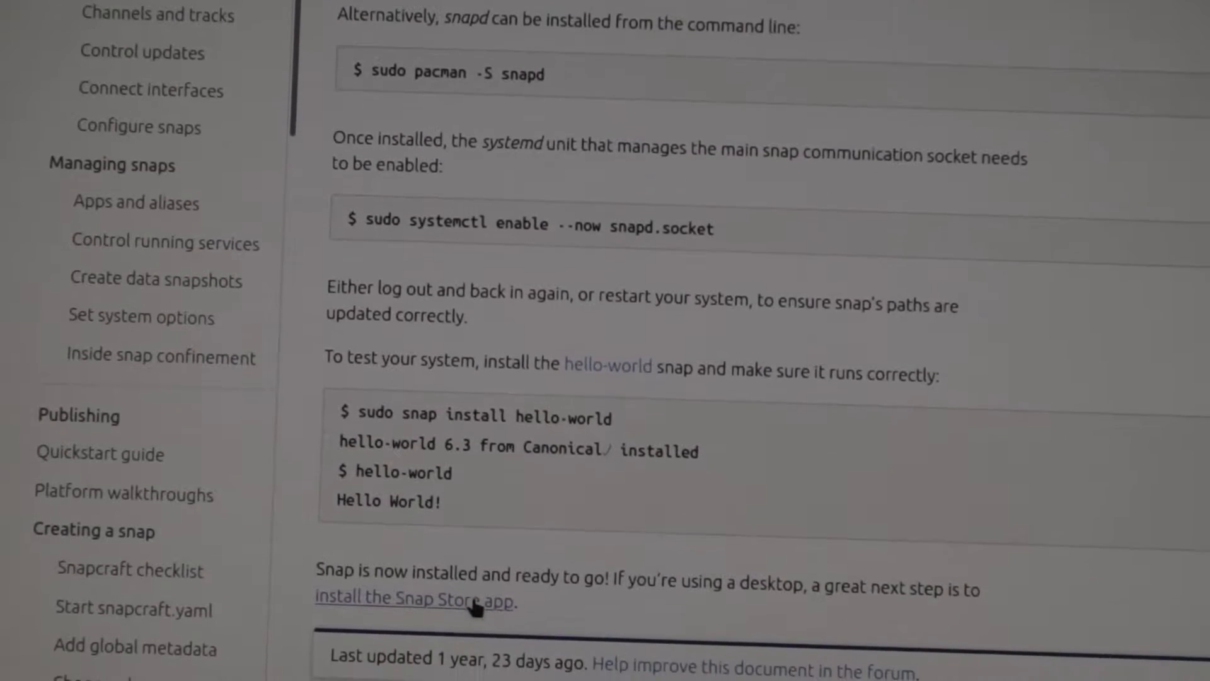
left_click(401, 600)
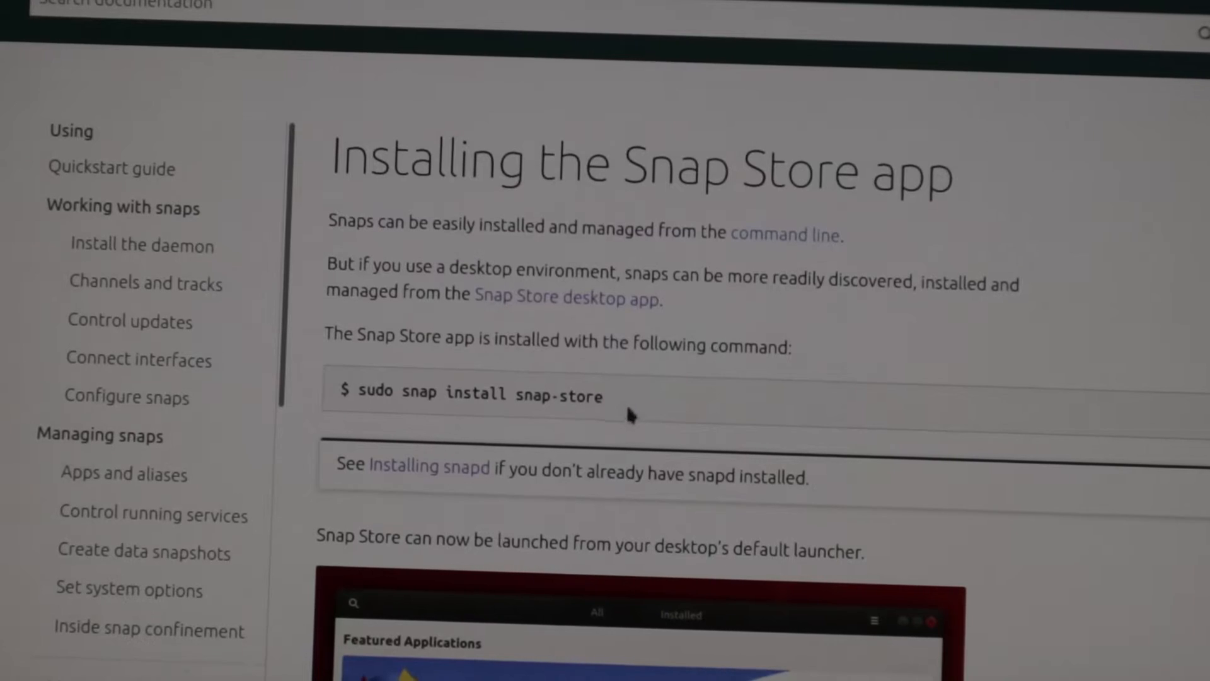
double_click(585, 417)
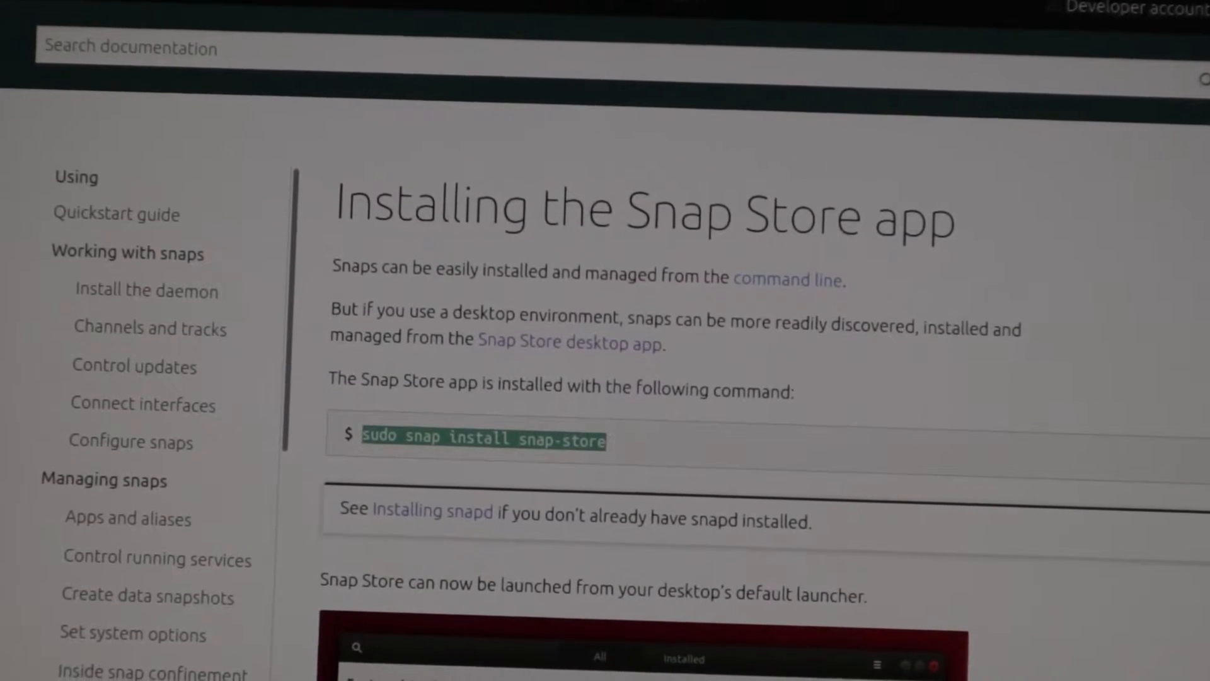
scroll("down", 3)
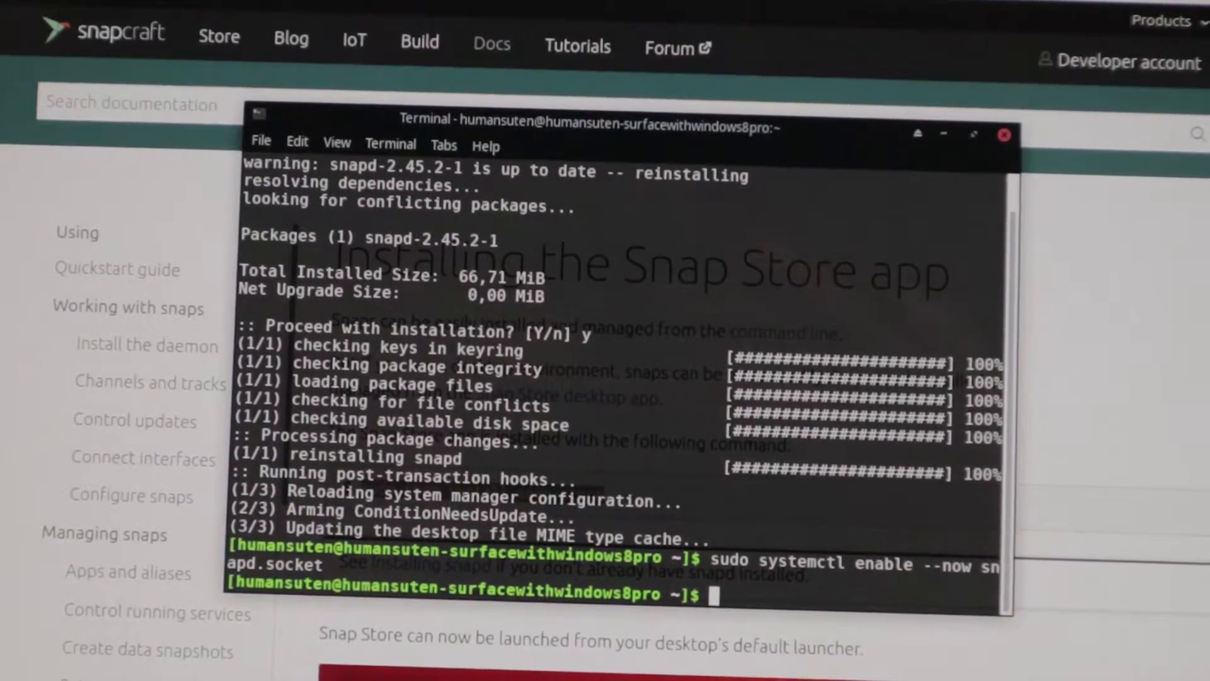
Step: Run sudo snap install snap-store to install the Snap Store app
type("sudo snap install snap-store")
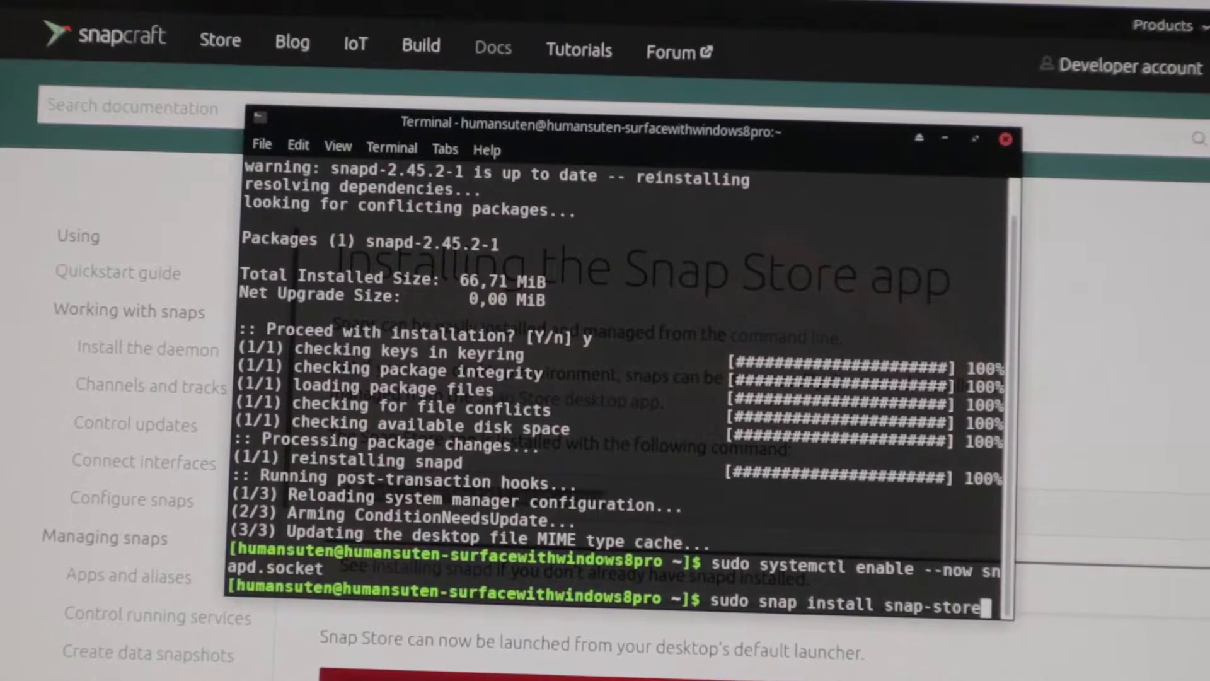
key("Return")
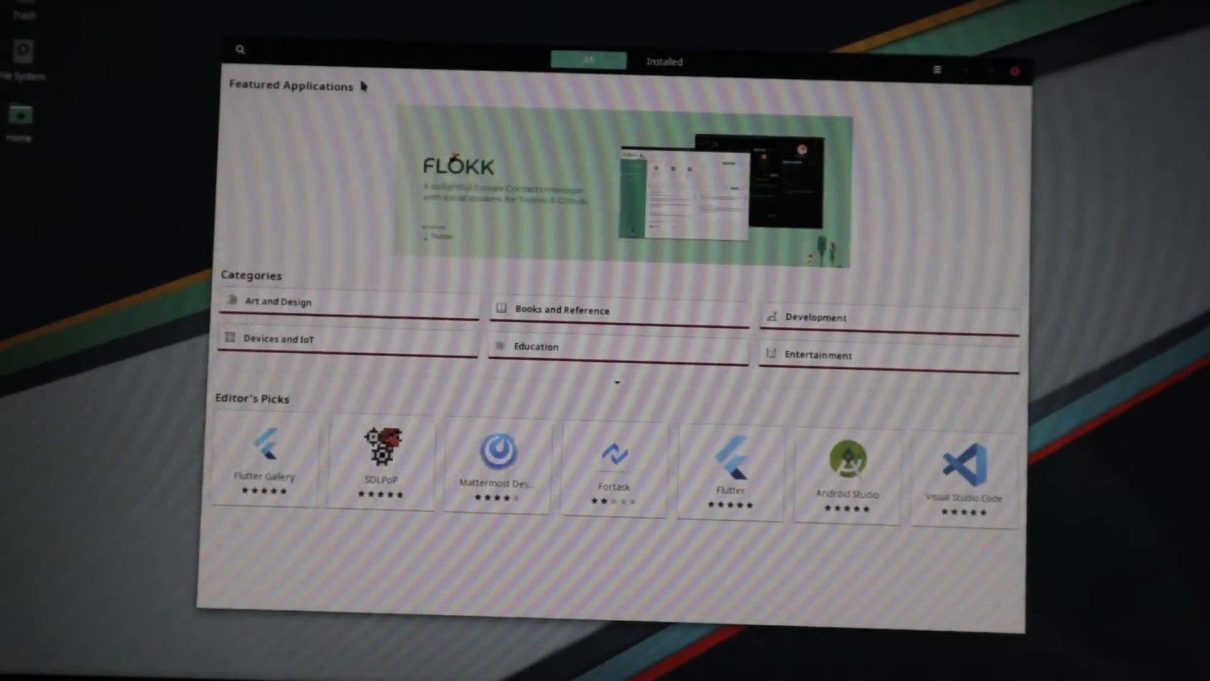
Step: Search the store for 'obs' and go to the OBS Studio app page
left_click(240, 49)
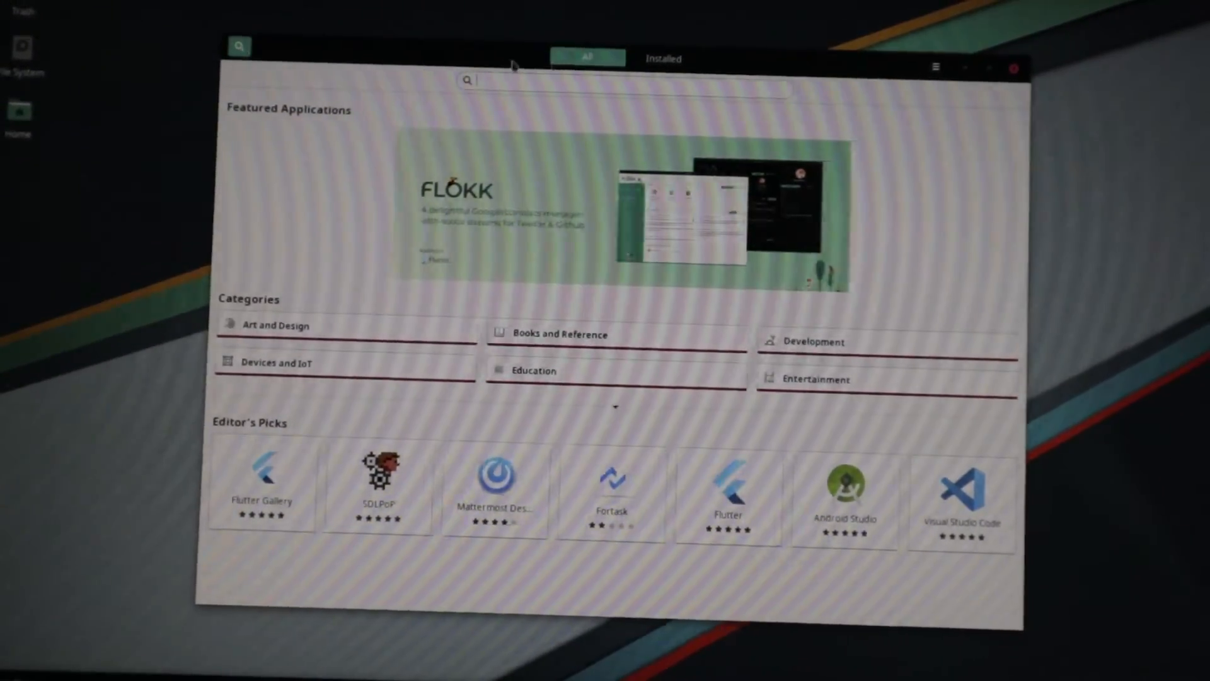
type("obs stu")
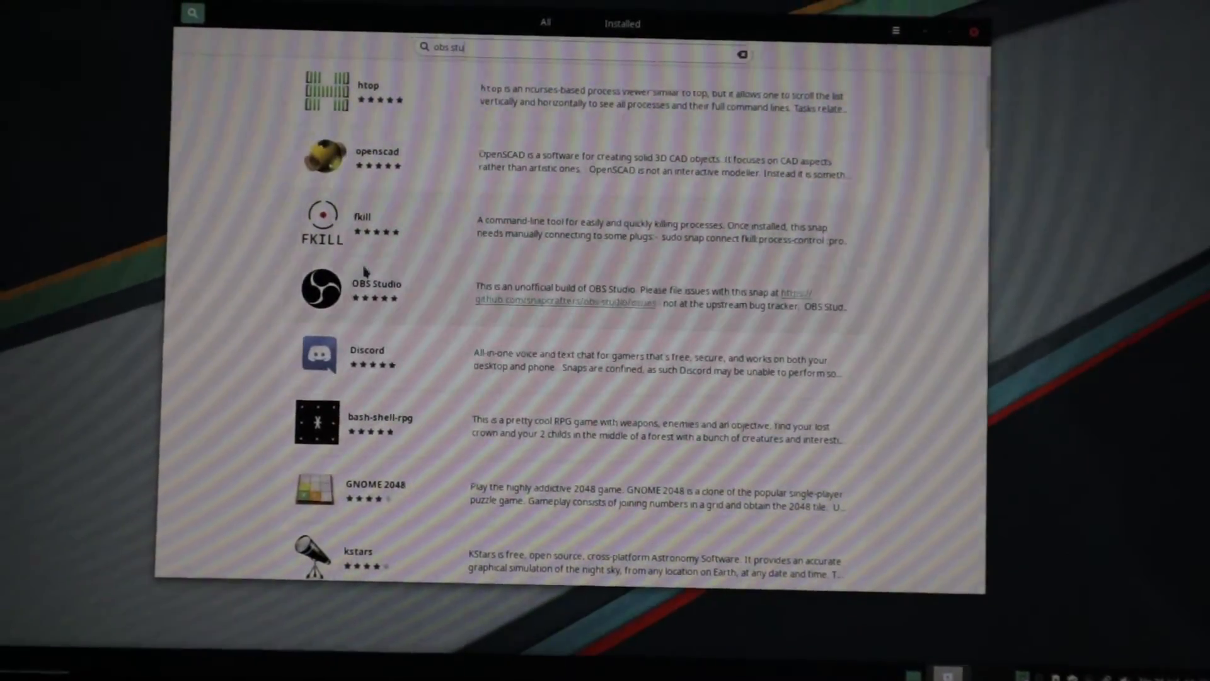
left_click(376, 290)
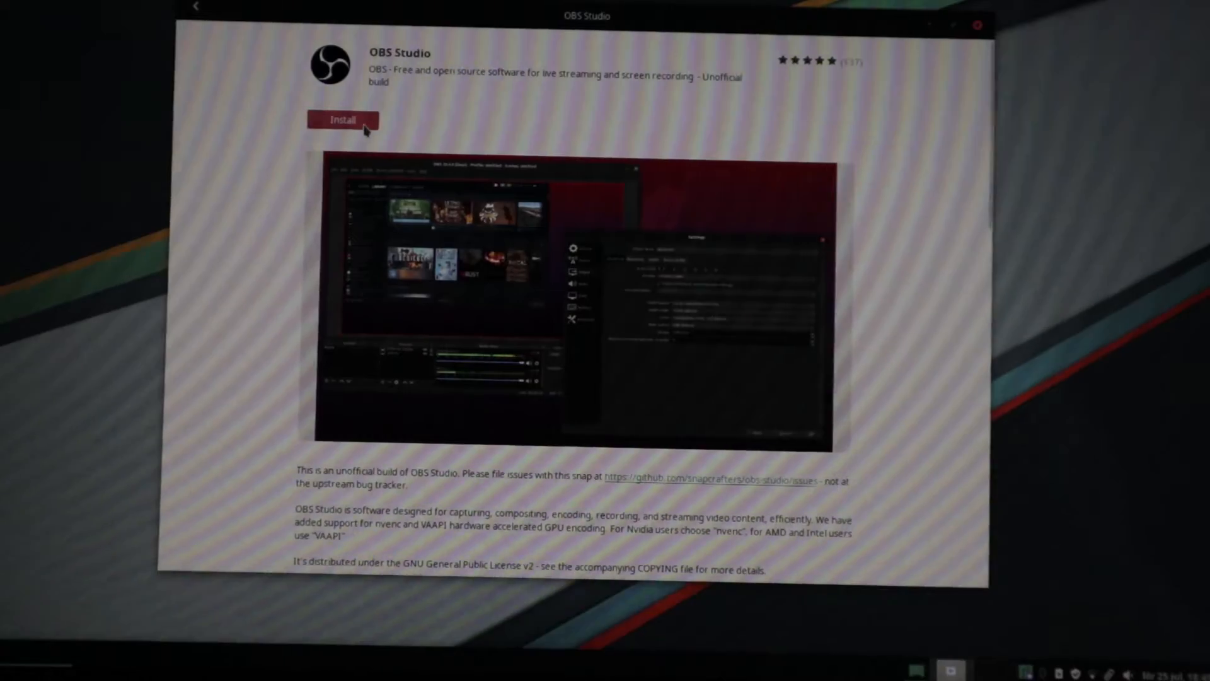
Step: Start installing OBS Studio, authenticating with the account password
left_click(343, 119)
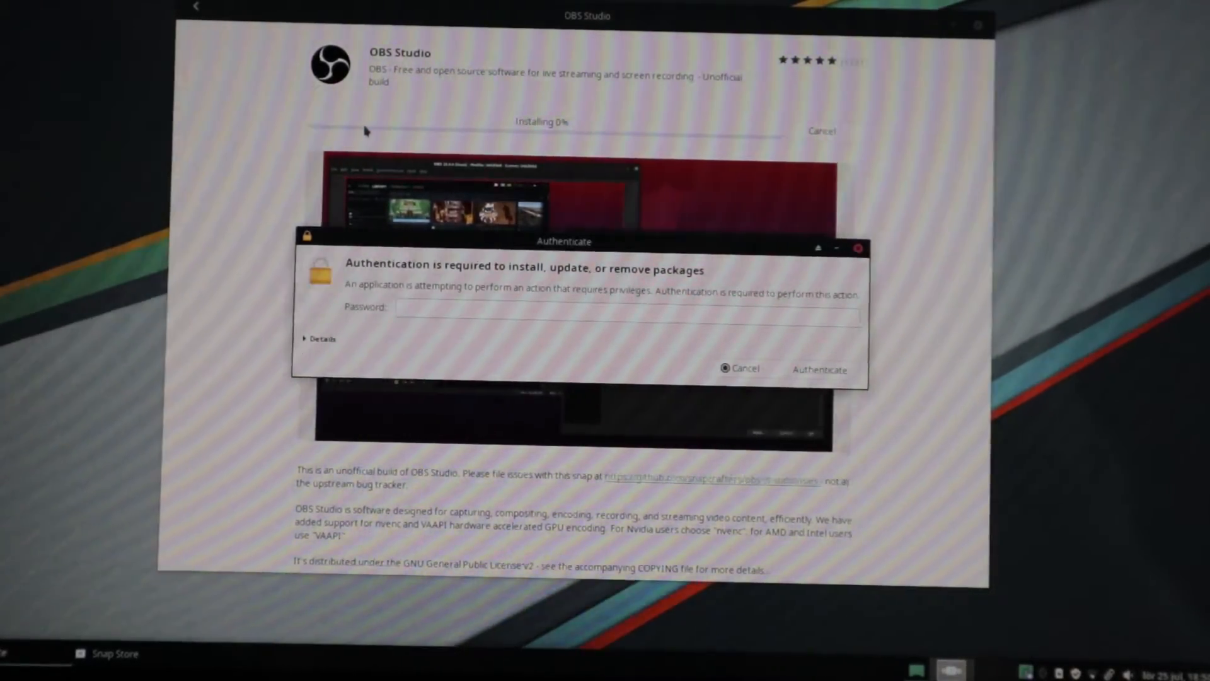
type("password")
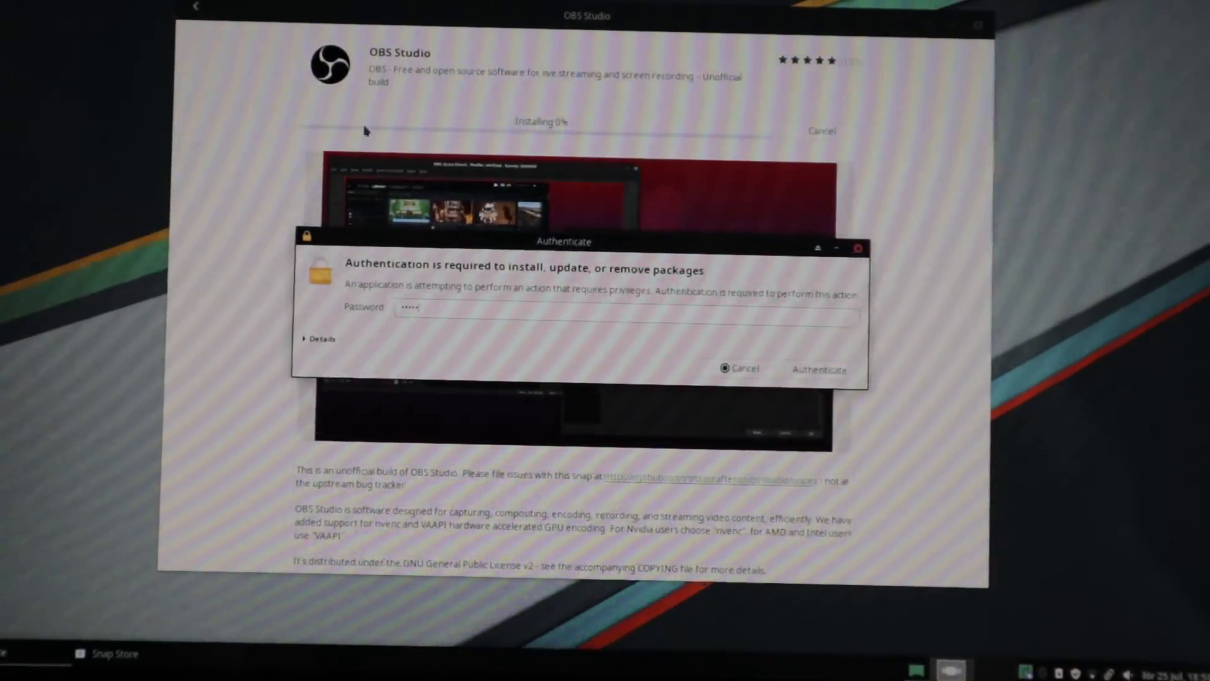
left_click(820, 369)
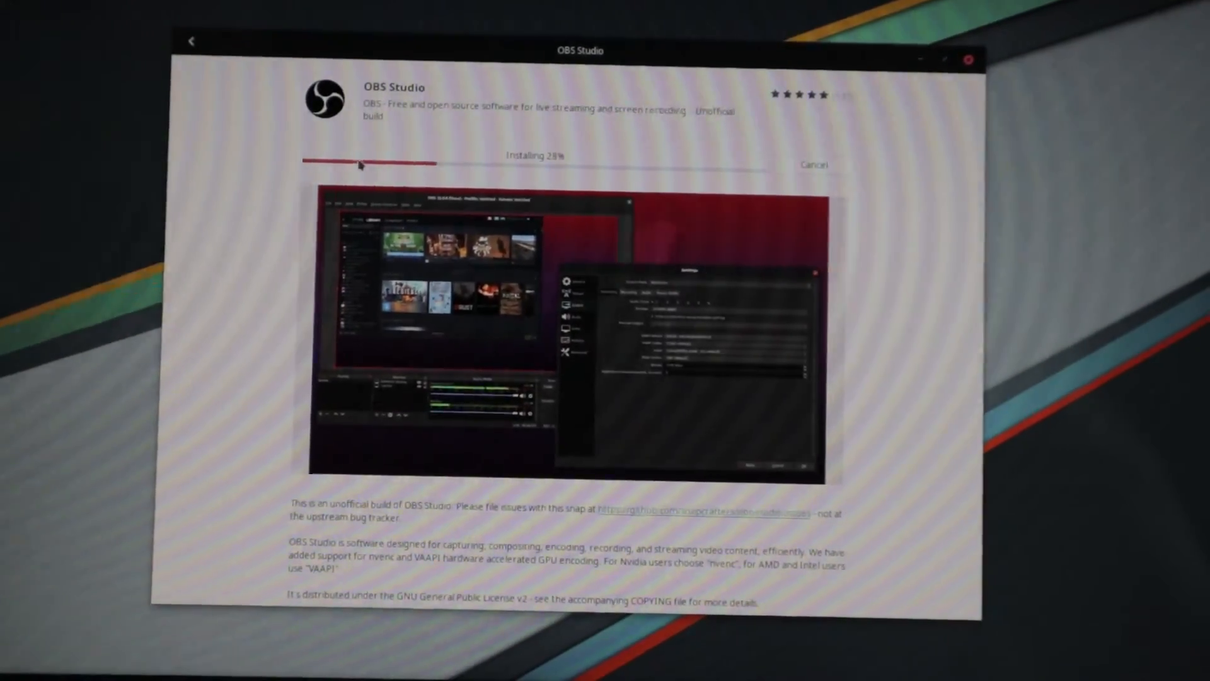